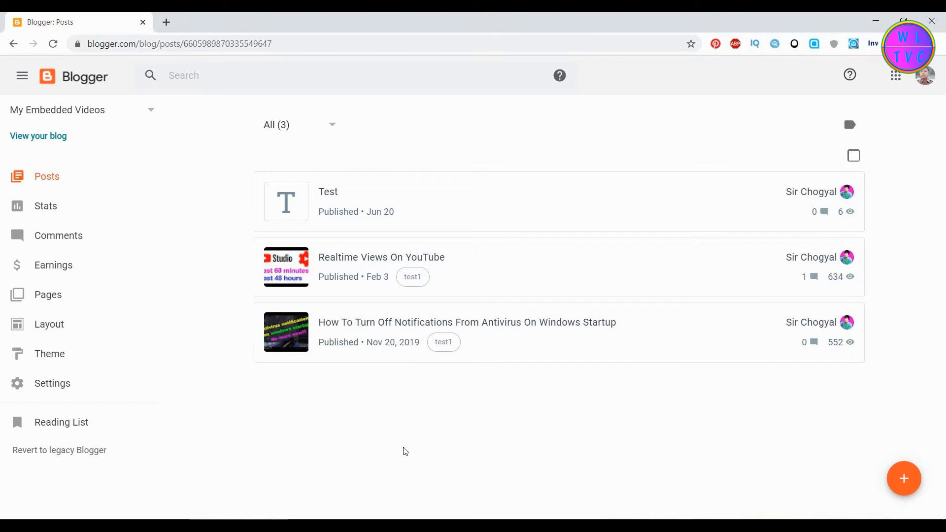
mouse_move(840, 269)
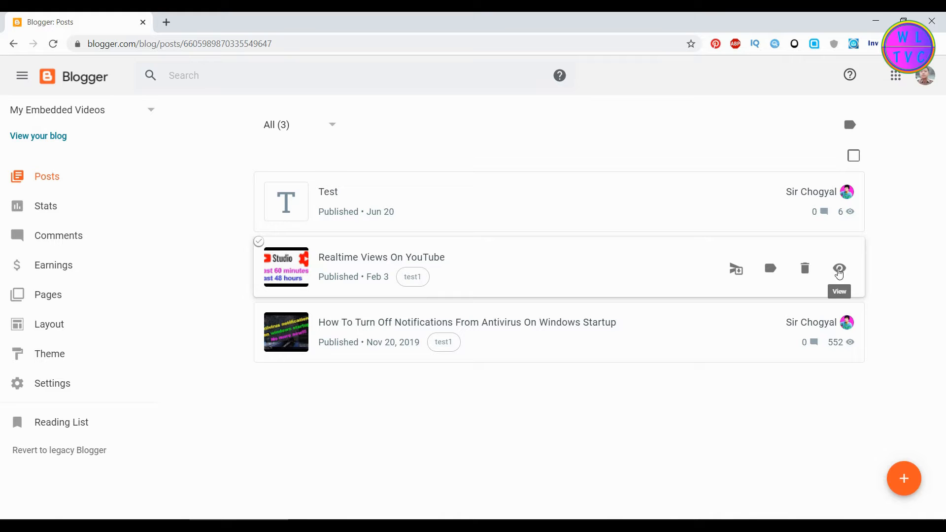
View the Realtime Views On YouTube post live, then return to the posts dashboard
left_click(840, 269)
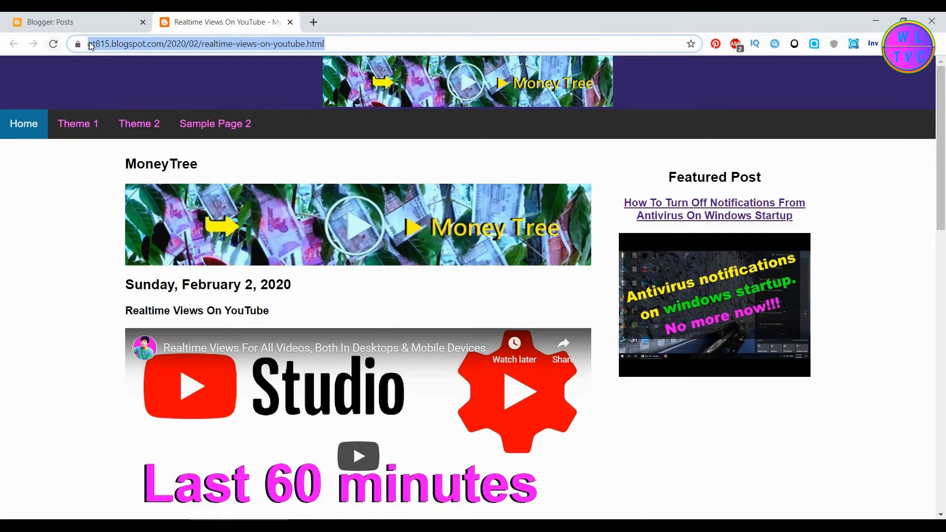
left_click(64, 21)
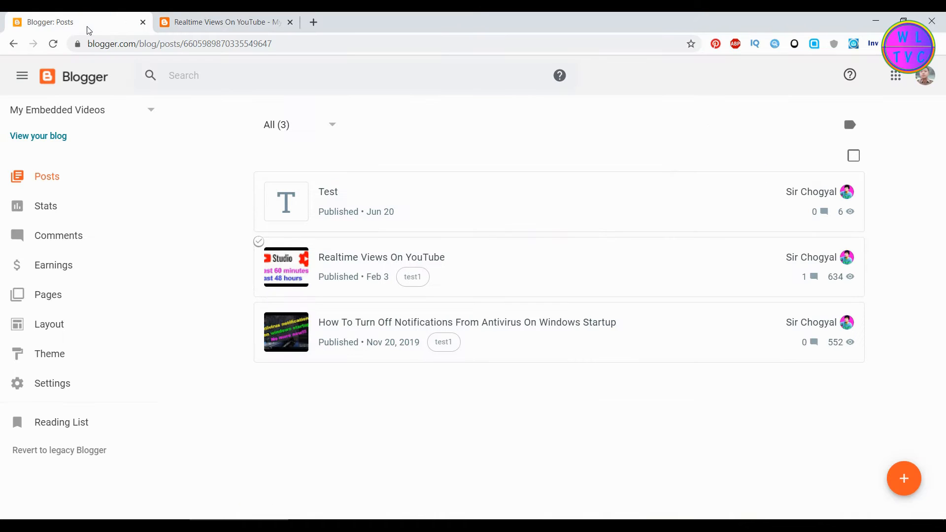
Reach the theme's Edit HTML editor via the My Theme options menu
left_click(50, 354)
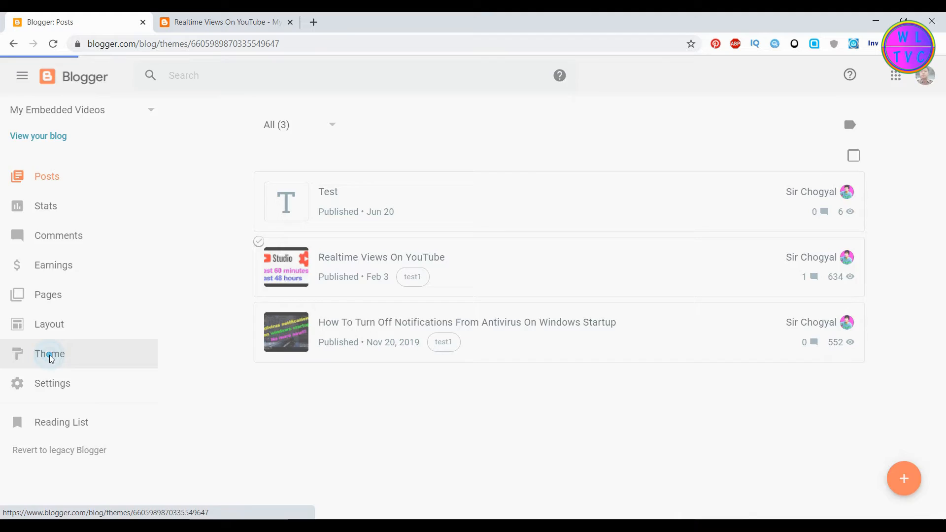
left_click(50, 354)
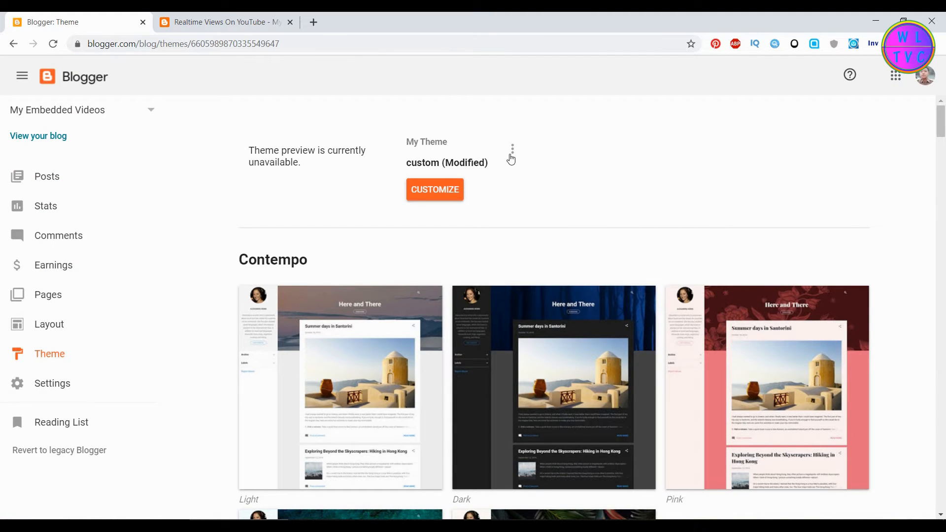
left_click(512, 150)
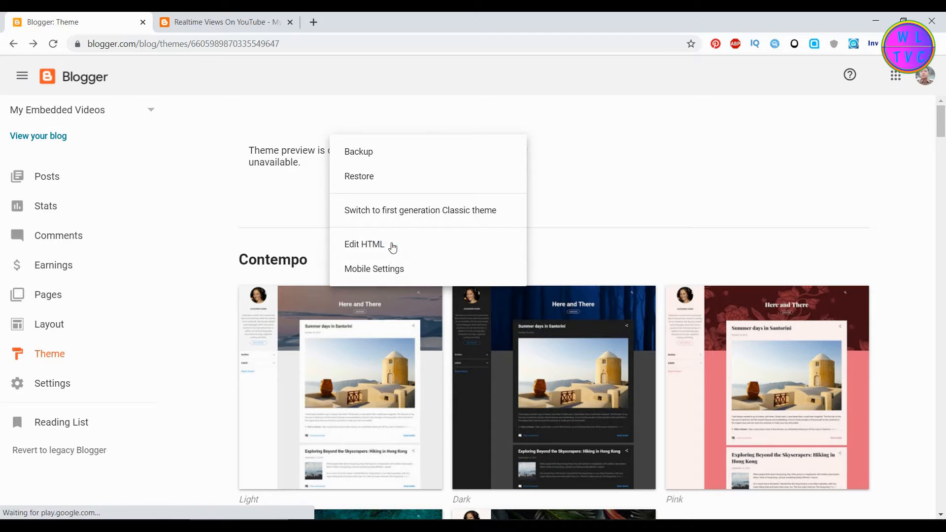
left_click(365, 244)
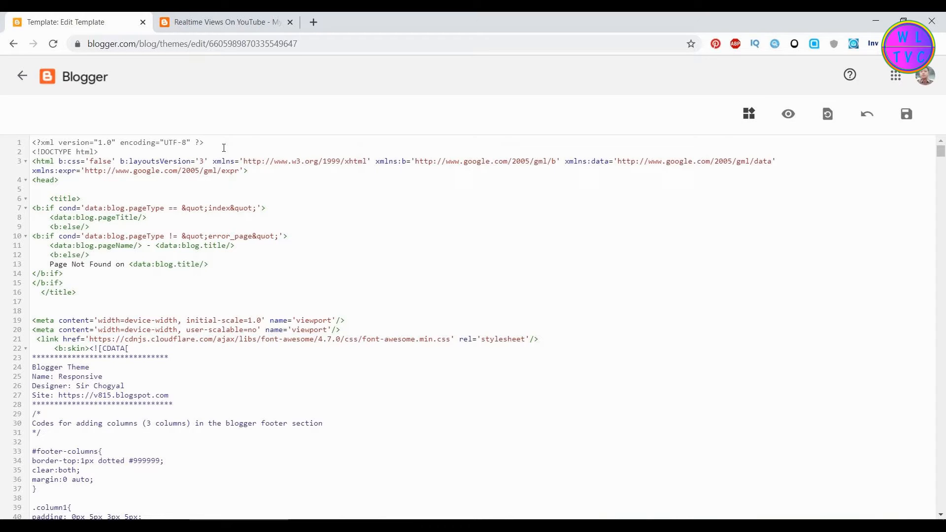
Search the theme code for the MoneyTree title copied from the live post and copy the URL condition snippet
key("Ctrl+f")
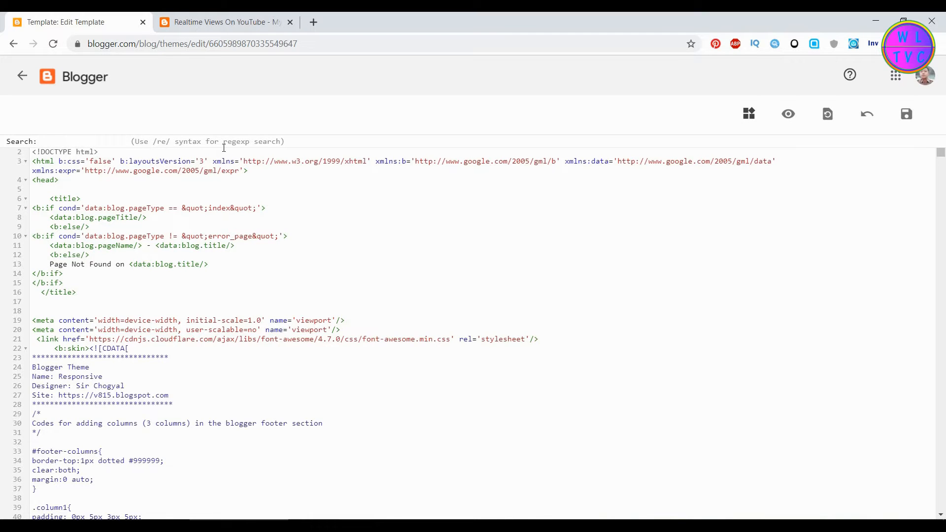
left_click(223, 22)
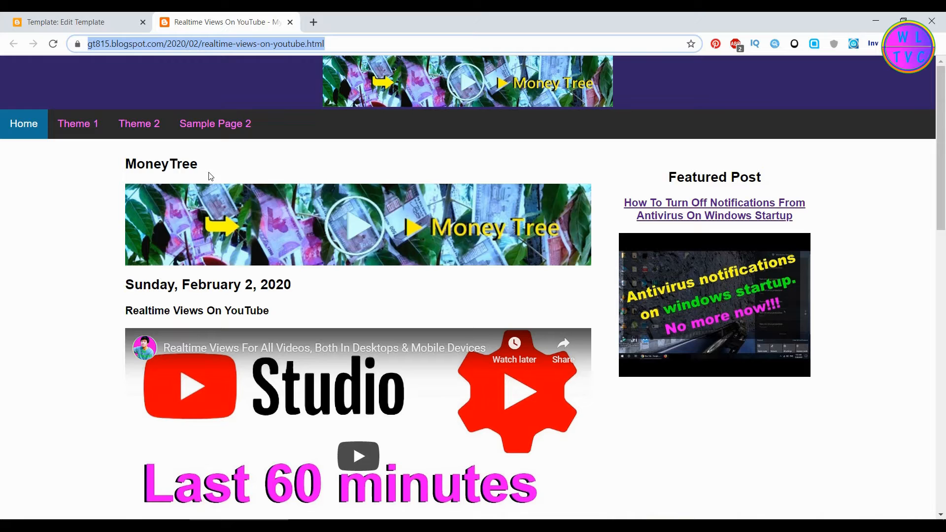
double_click(161, 163)
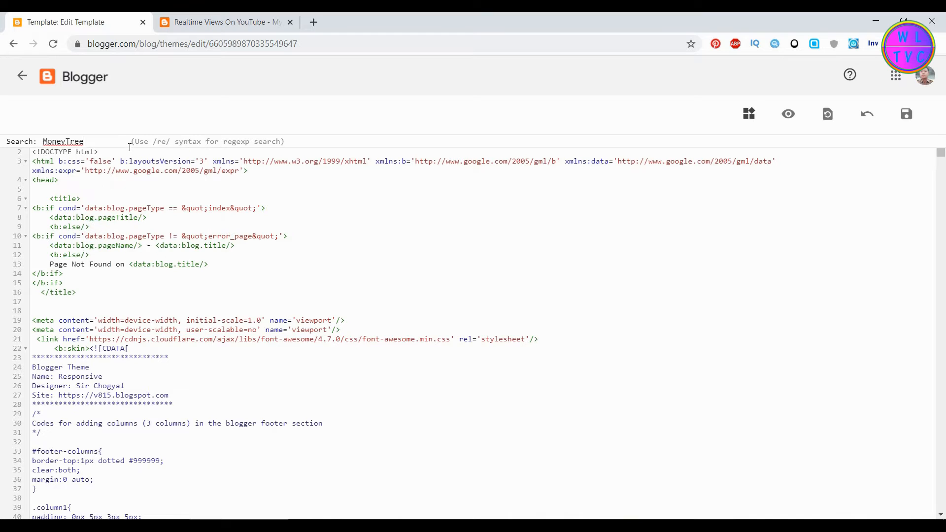
key("Enter")
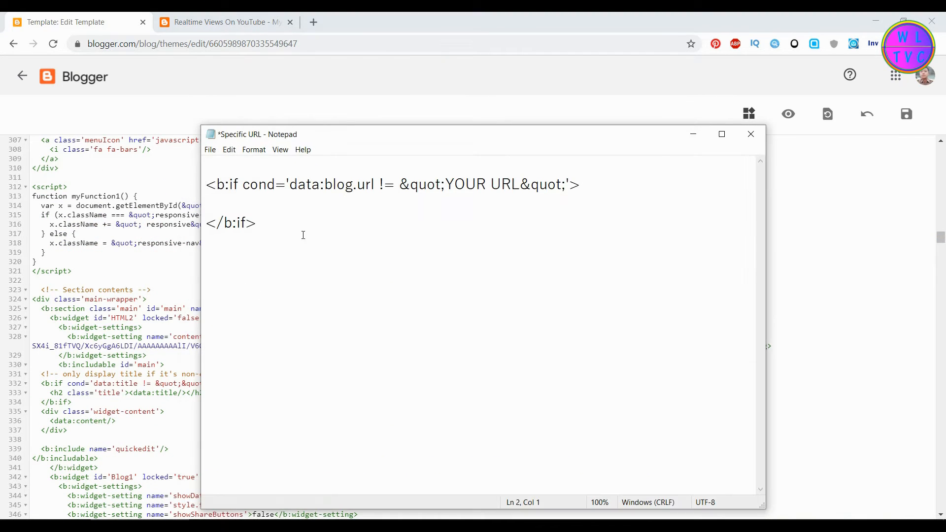
right_click(304, 185)
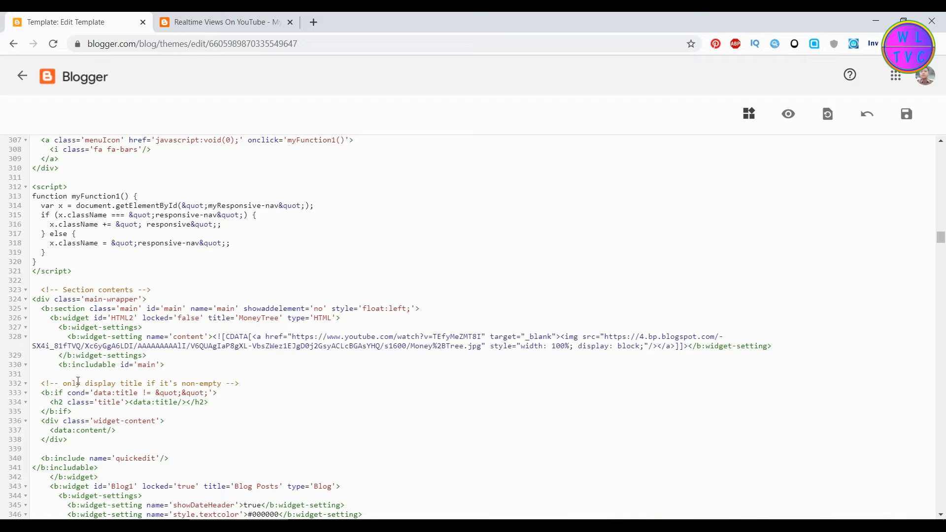
Add <b:if cond='data:blog.url != ...'> around MoneyTree with the post's live address replacing YOUR URL
type("<b:if cond='data:blog.url != &quot;YOUR URL&quot;'>")
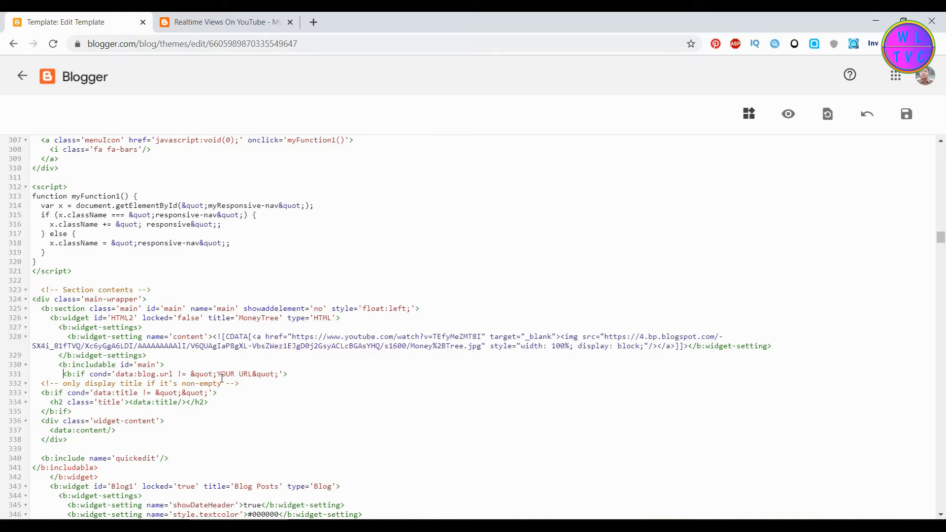
double_click(228, 375)
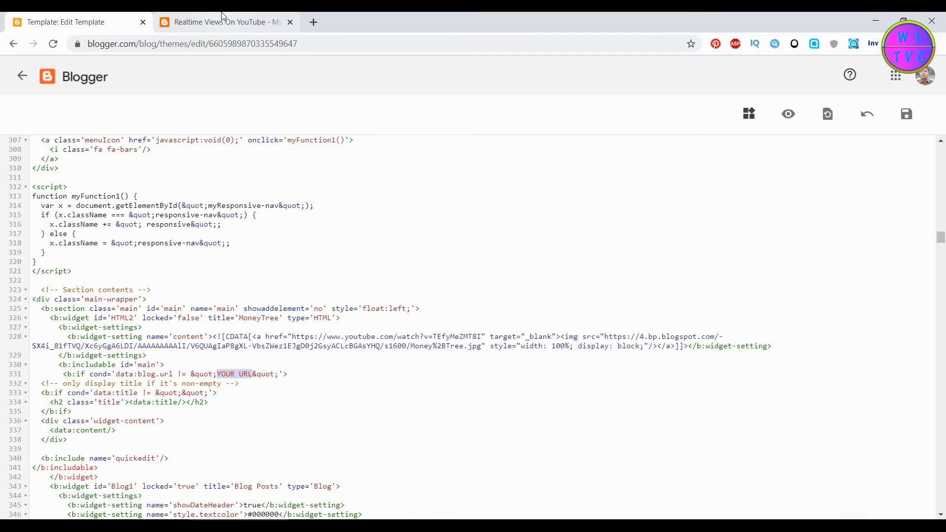
left_click(222, 22)
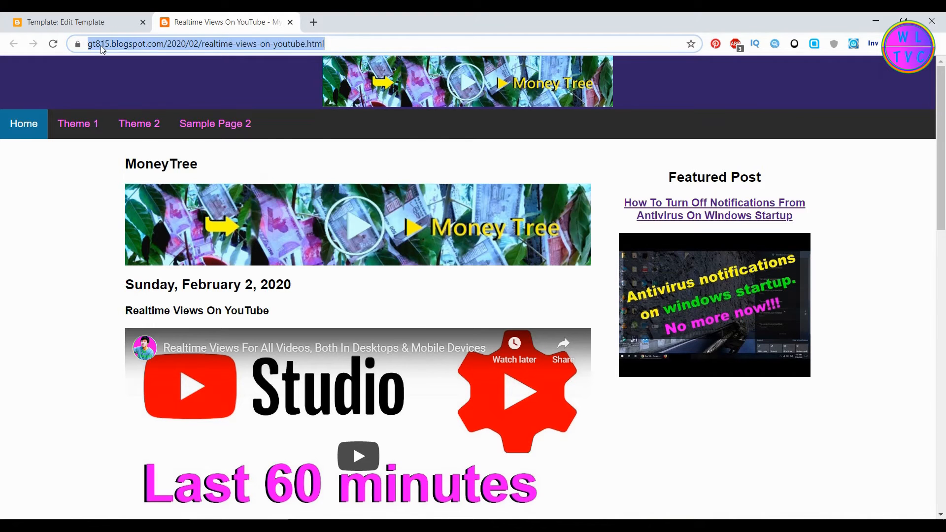
left_click(74, 22)
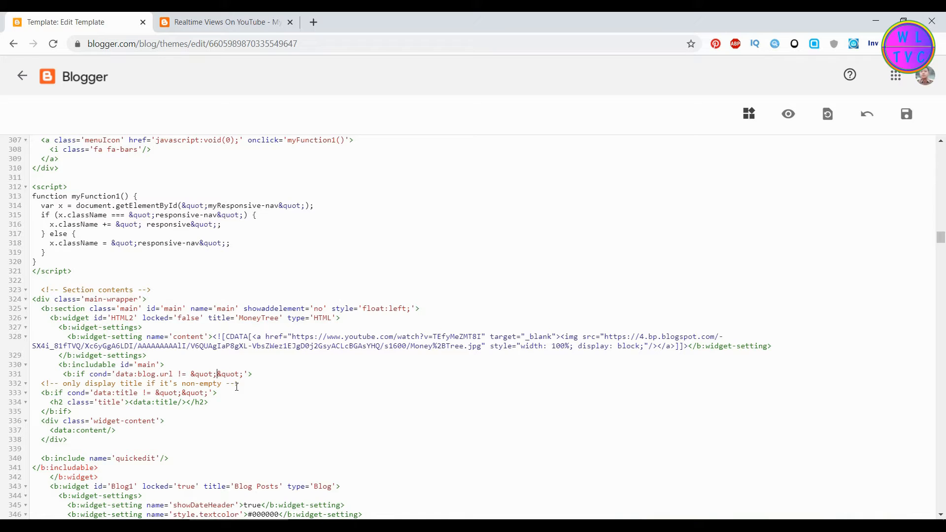
right_click(217, 375)
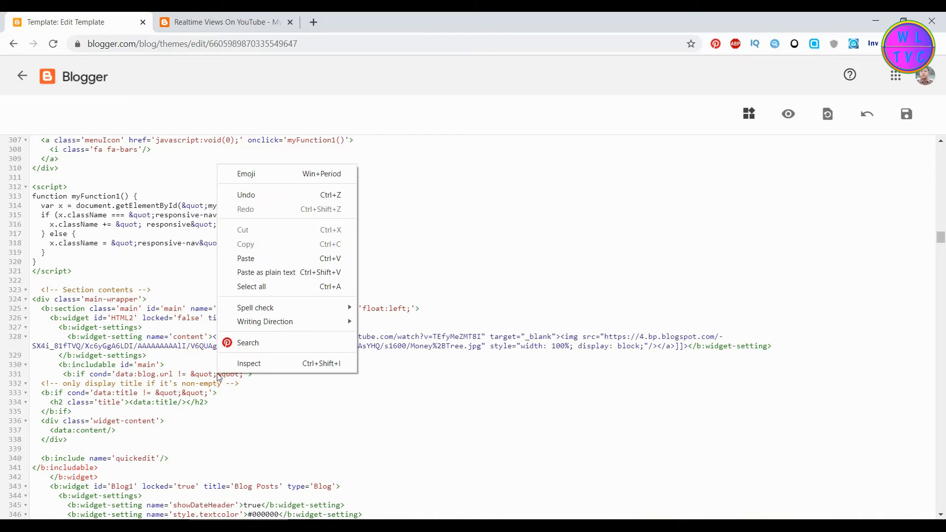
left_click(185, 465)
type("</b:if>")
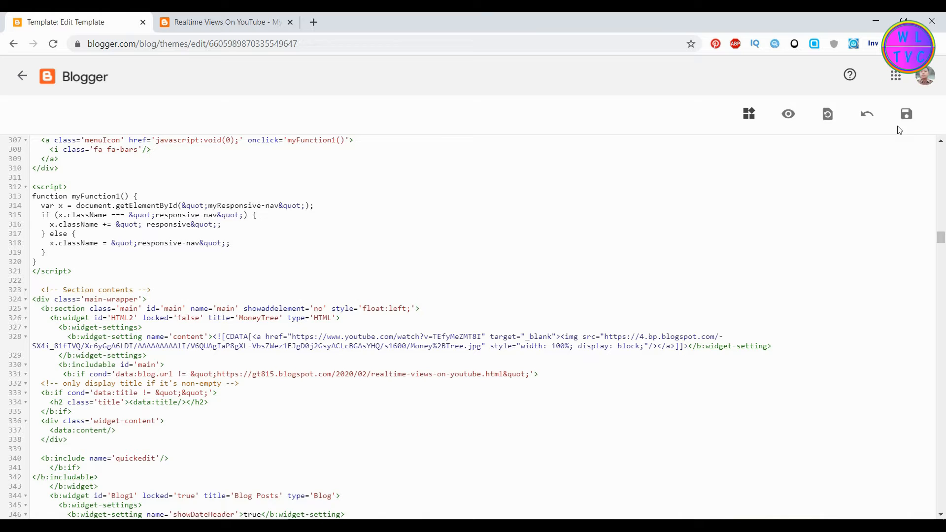
Save the edited theme and switch to the live post tab
left_click(906, 114)
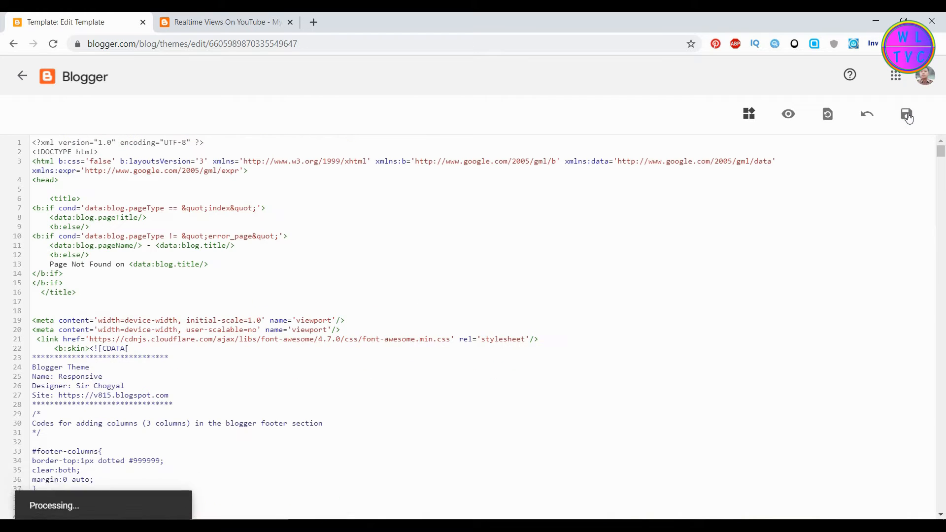
left_click(907, 114)
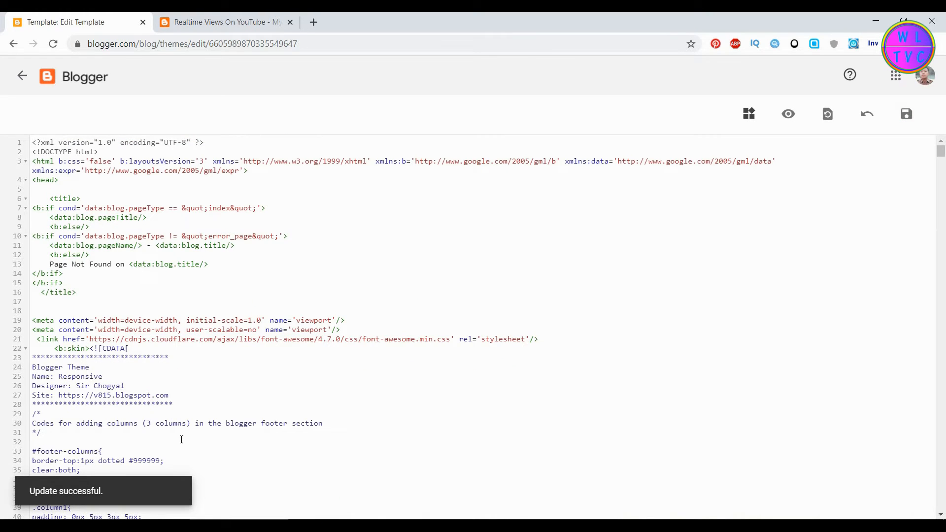
left_click(222, 22)
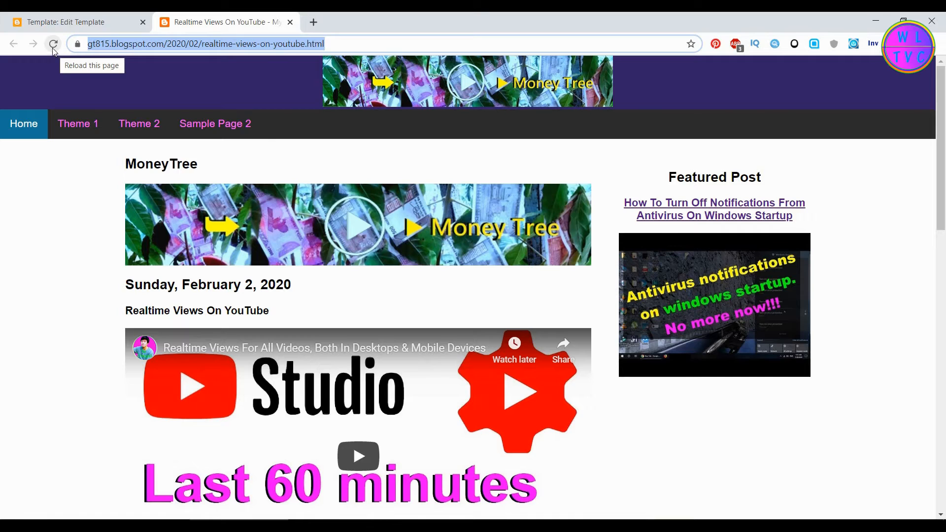
Reload the live post to confirm MoneyTree is gone and check the homepage in a new tab
left_click(53, 43)
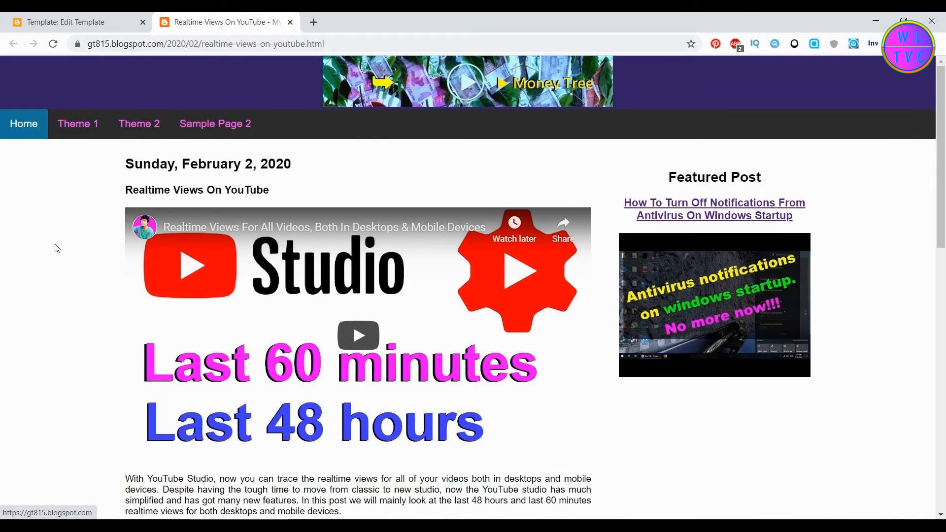
left_click(205, 43)
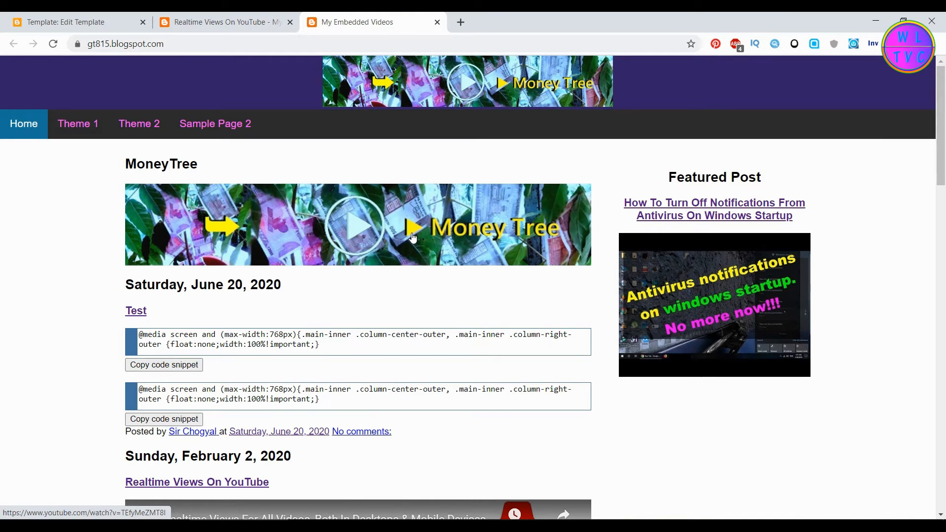
mouse_move(404, 225)
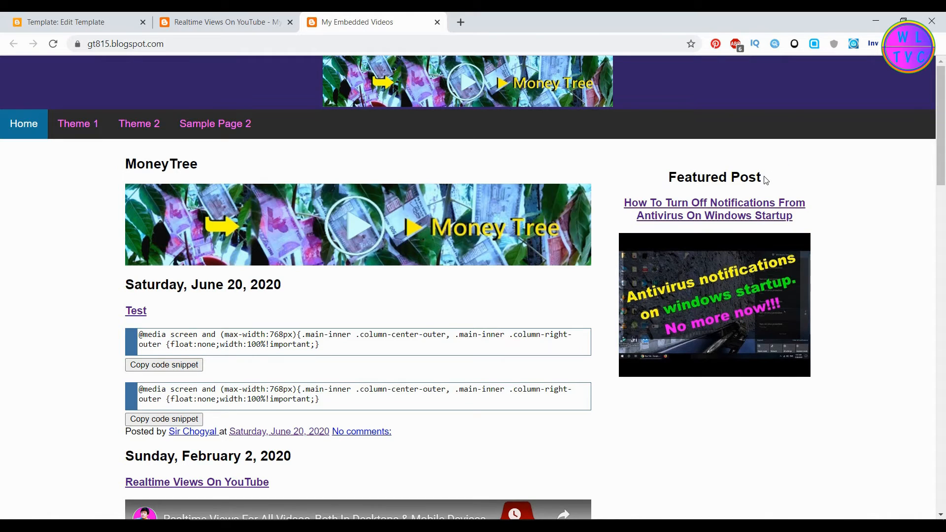
Return from the live blog homepage to the theme HTML editor
right_click(715, 178)
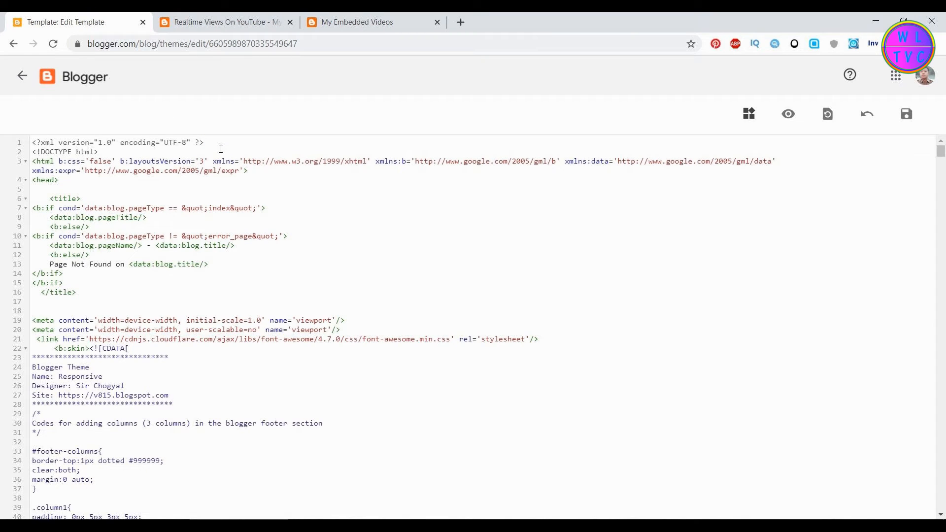
Search the theme code for Featured Post and scroll to the FeaturedPost1 widget
key("Ctrl+f")
type("Featured Post")
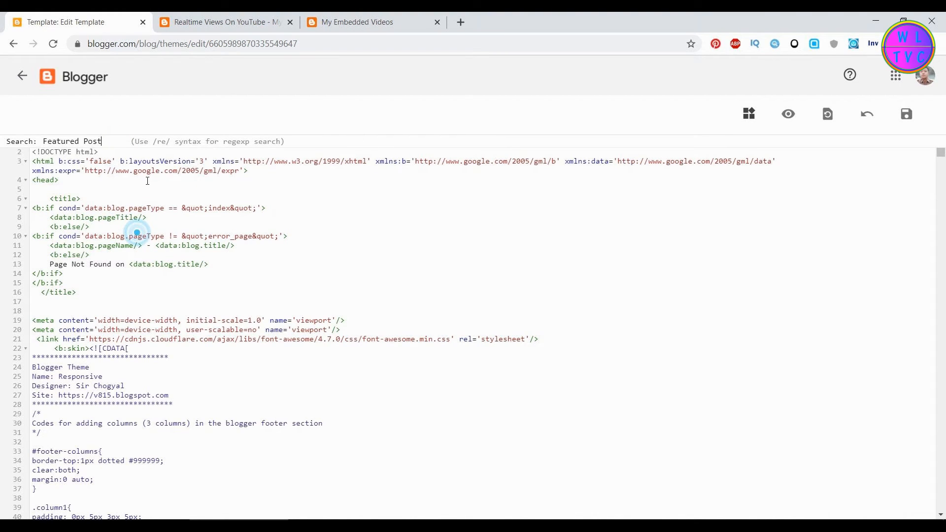
key("Enter")
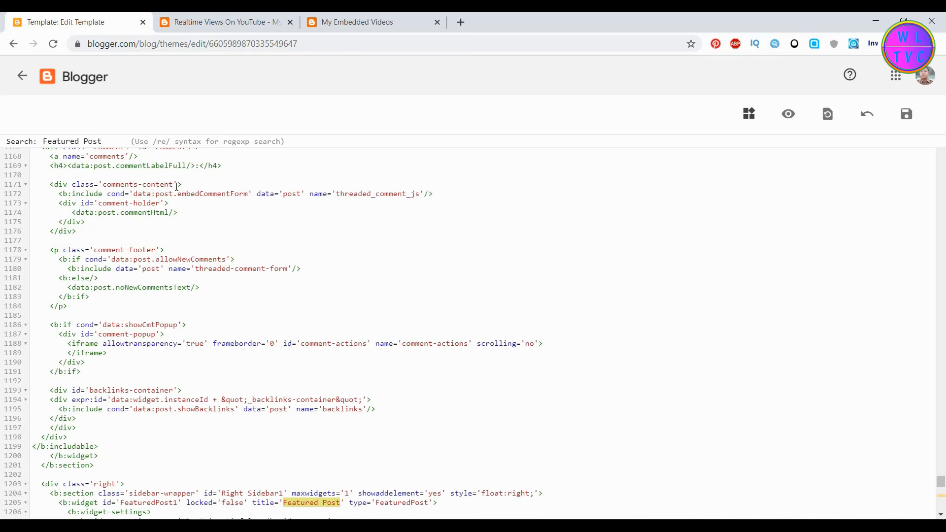
scroll("down", 3)
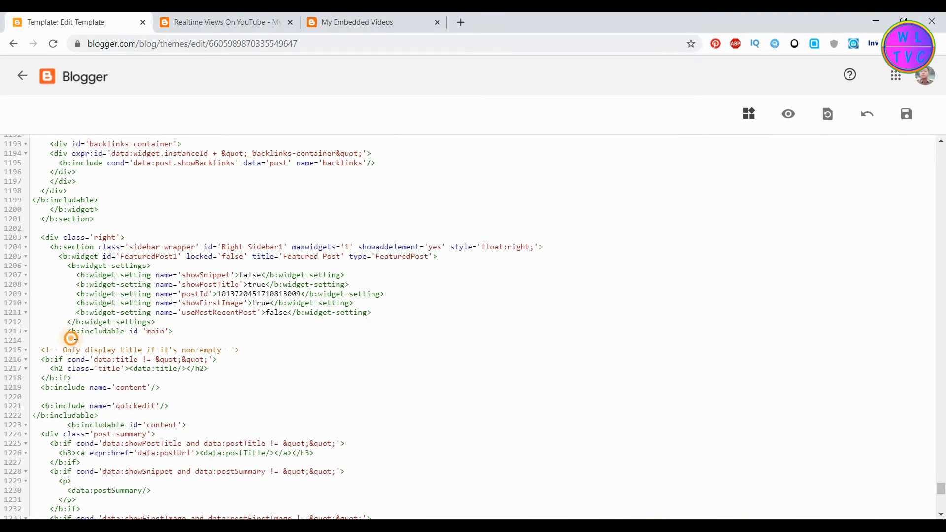
type("<b:if cond='data:blog.url != &quot;YOUR URL&quot;'>")
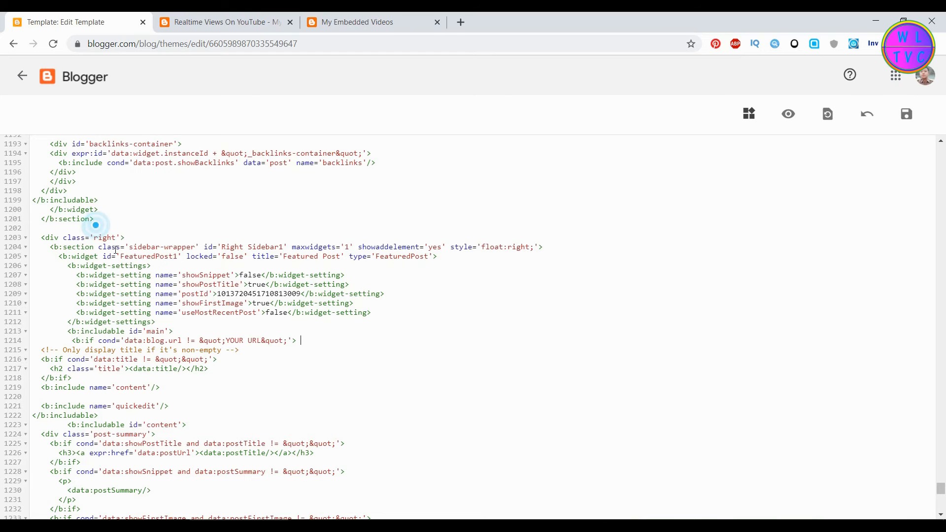
double_click(244, 340)
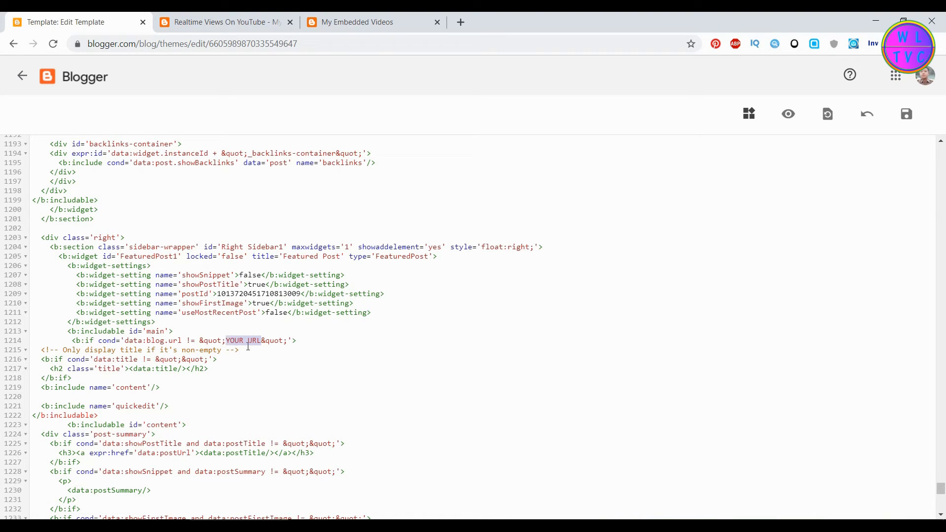
left_click(357, 22)
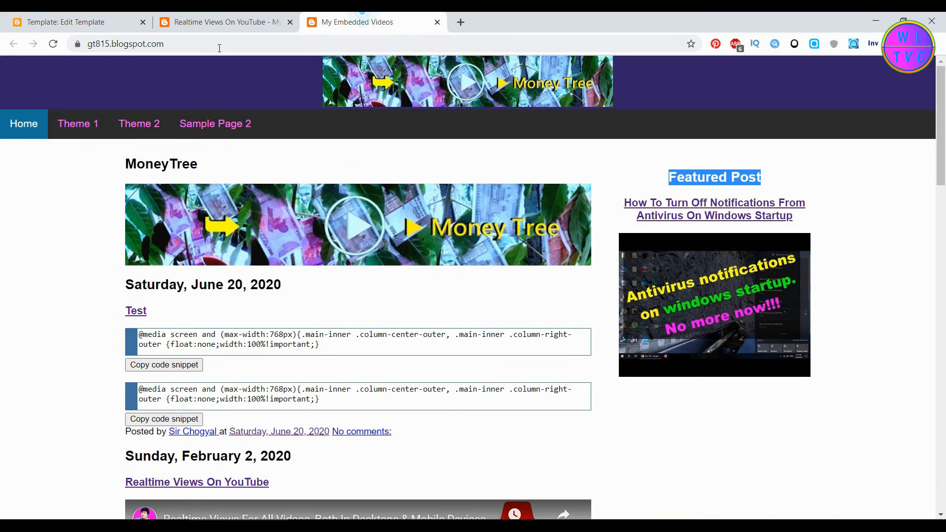
left_click(126, 44)
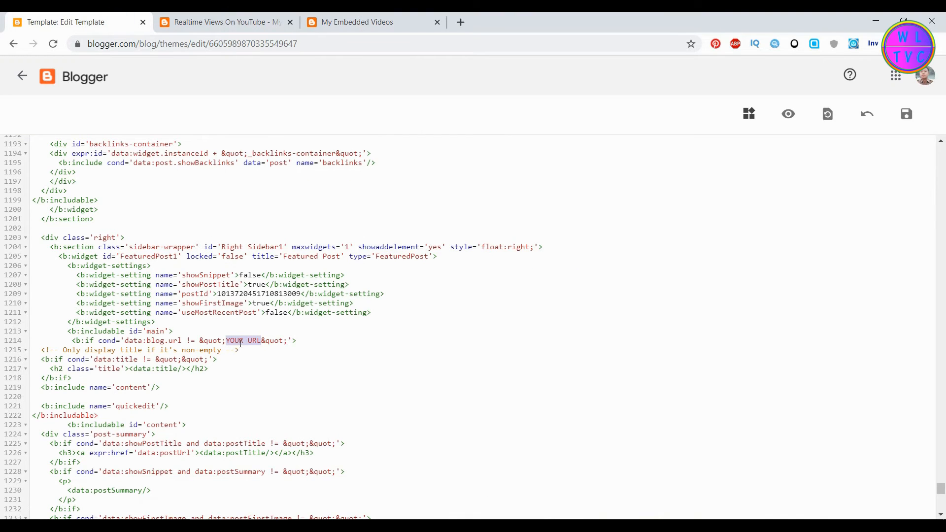
type("https://gt815.blogspot.com/")
type("</b:if>")
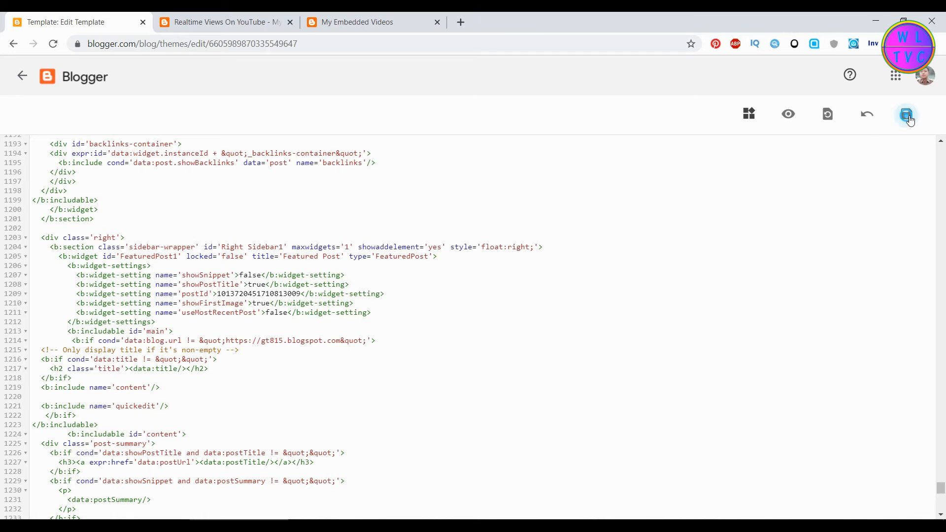
Switch to the live blog homepage and reload it to check the Featured Post widget
left_click(907, 115)
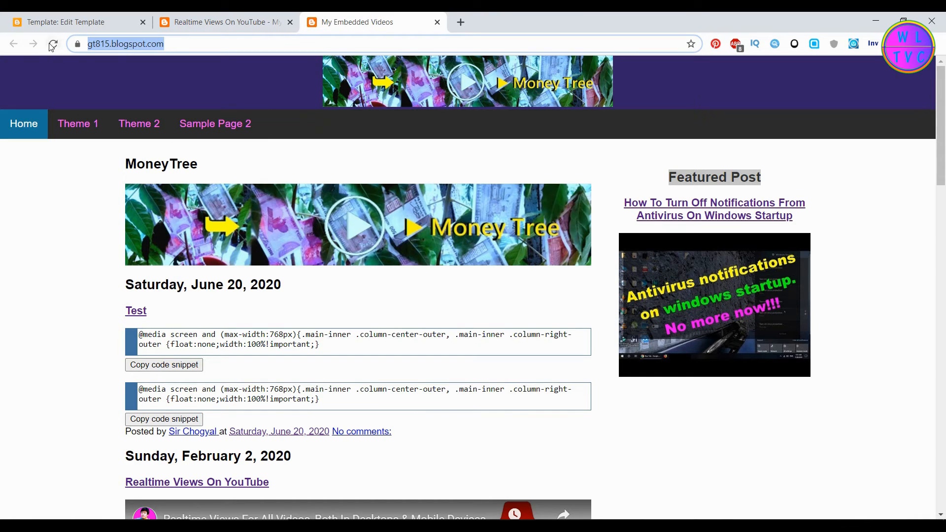
left_click(54, 44)
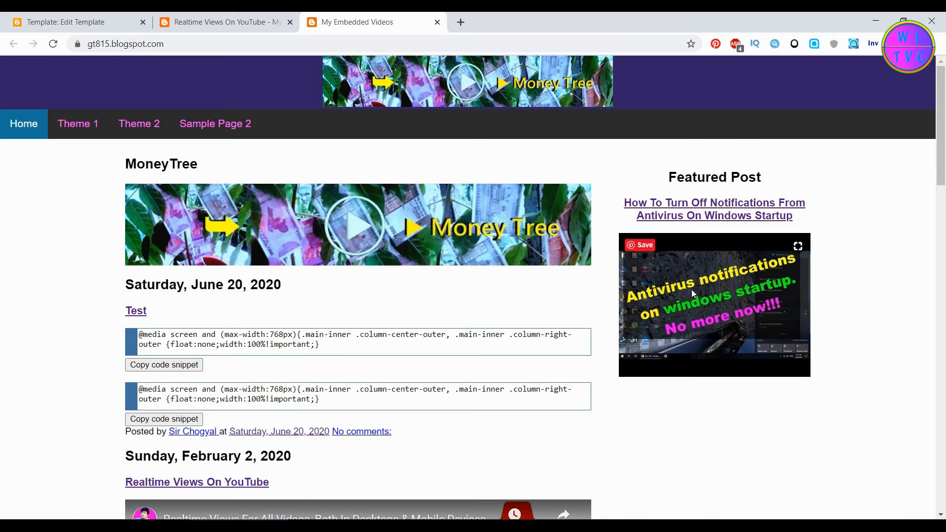
mouse_move(682, 171)
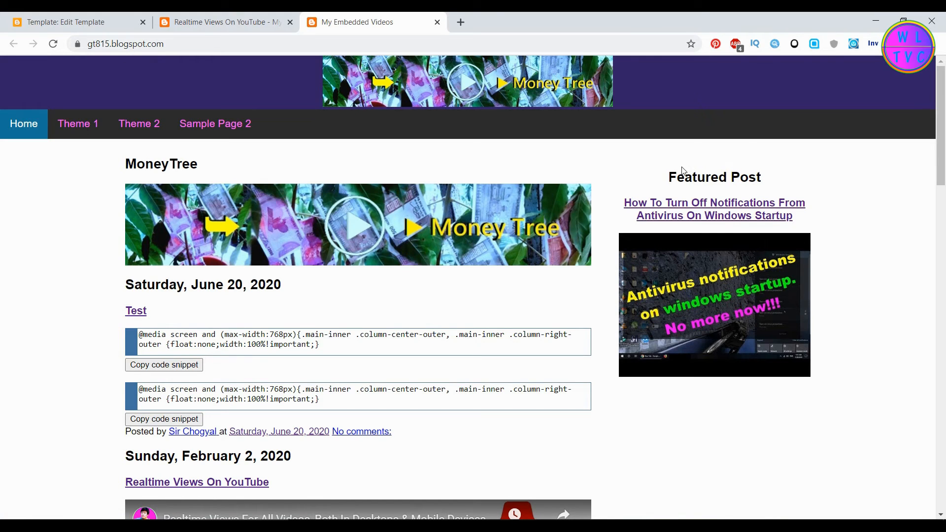
Save the theme in the editor until 'Update successful', then return to the blog homepage tab
left_click(69, 21)
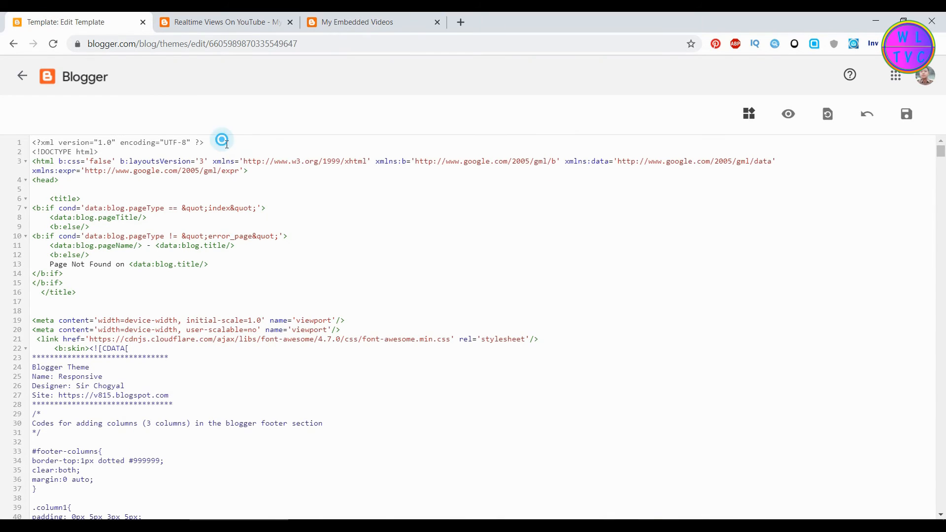
type("featur")
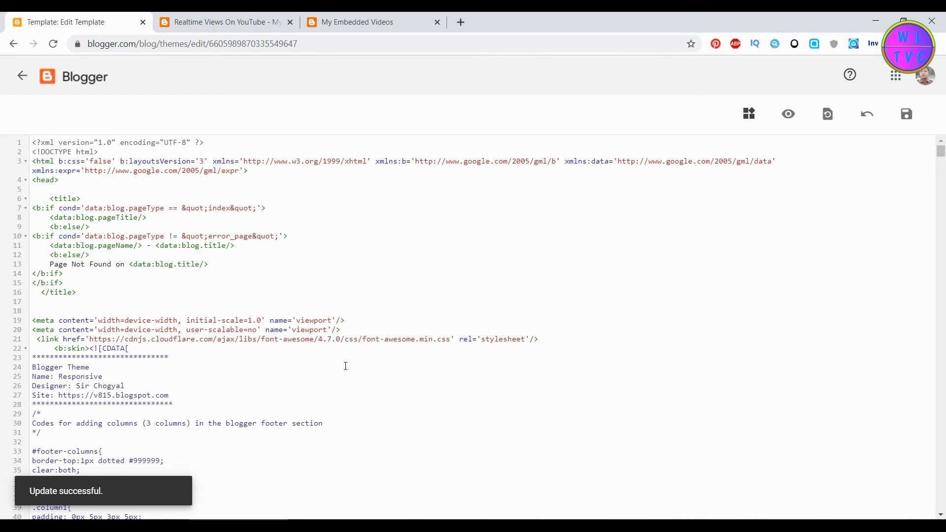
left_click(361, 22)
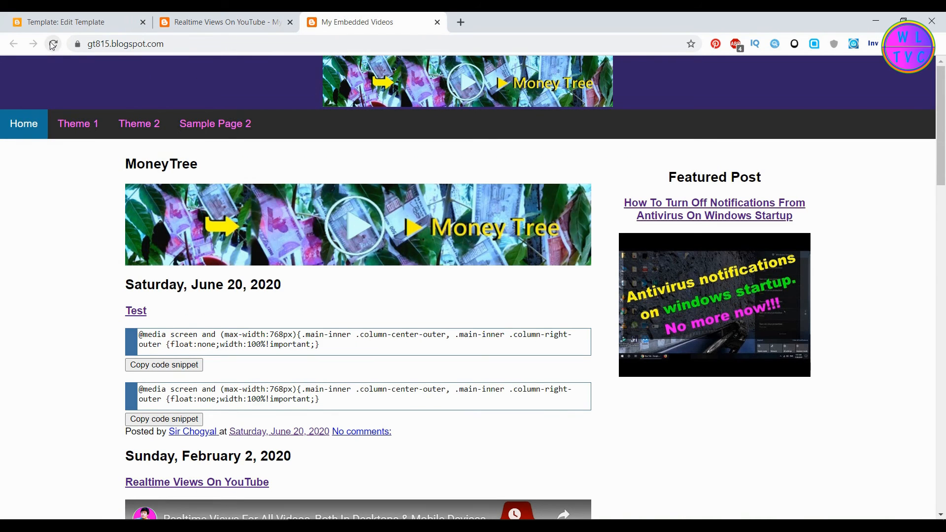
Reload the homepage to confirm Featured Post is gone, then go to the Realtime Views On YouTube post
left_click(53, 44)
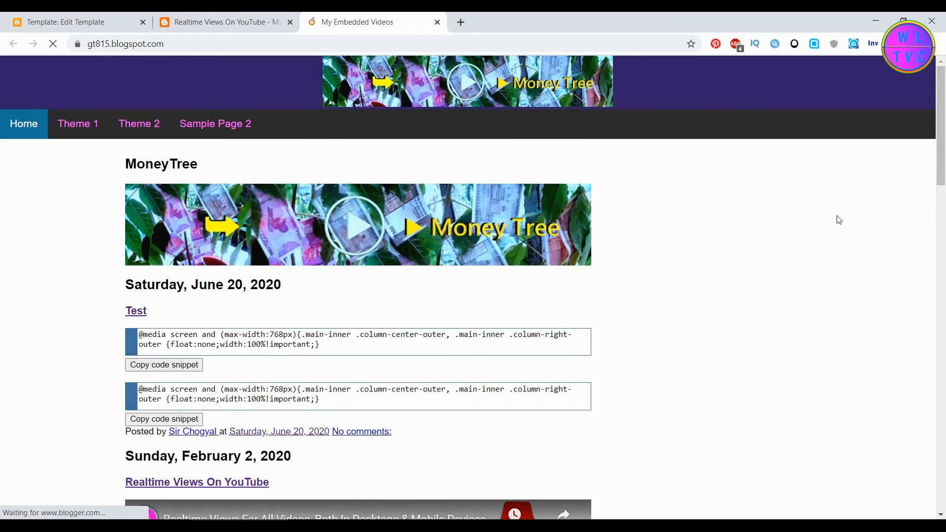
mouse_move(818, 322)
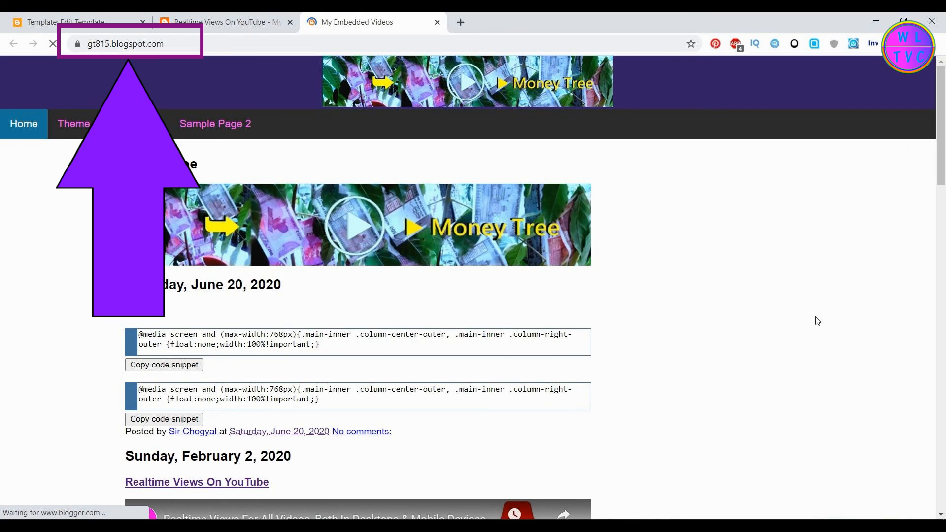
left_click(232, 22)
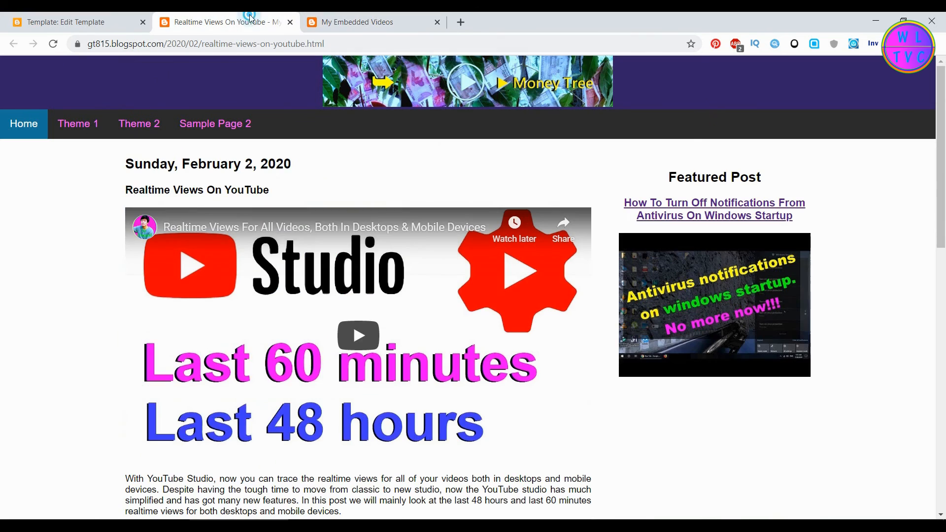
Reload the Realtime Views On YouTube post to check whether Featured Post still shows
left_click(53, 45)
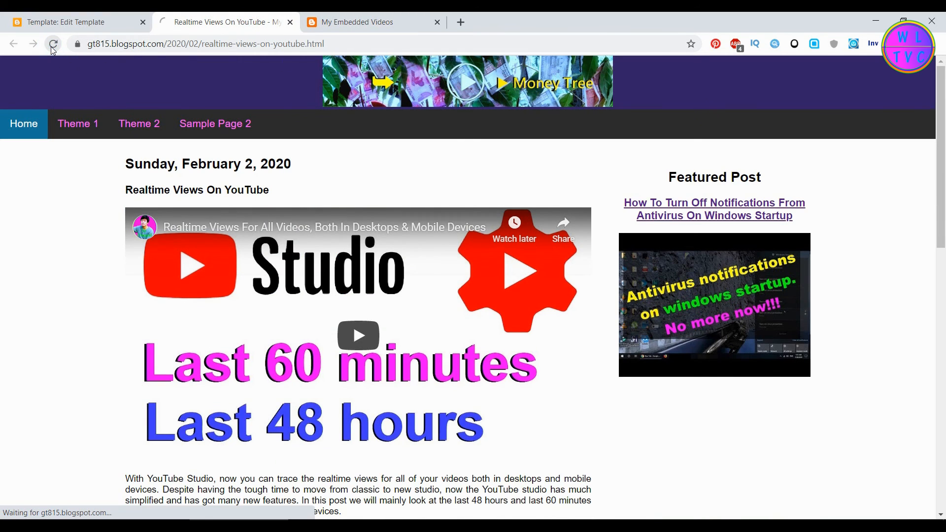
left_click(53, 44)
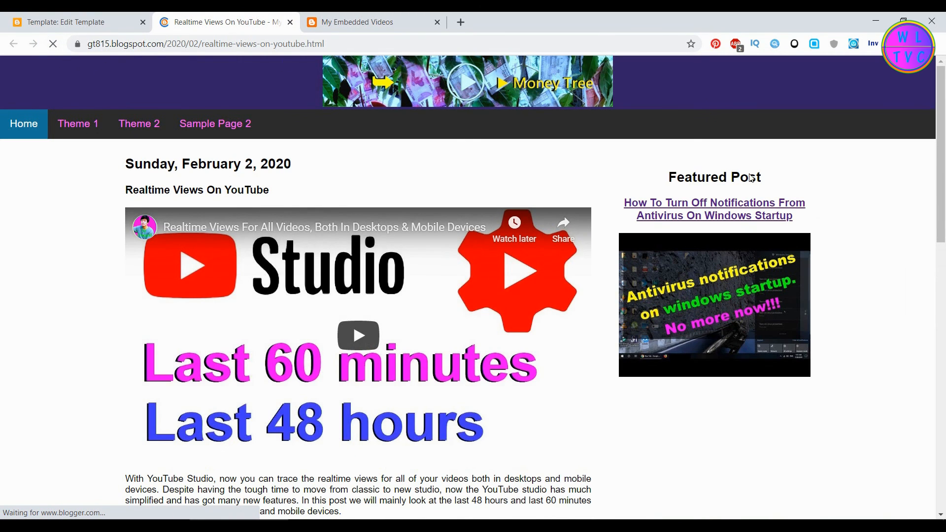